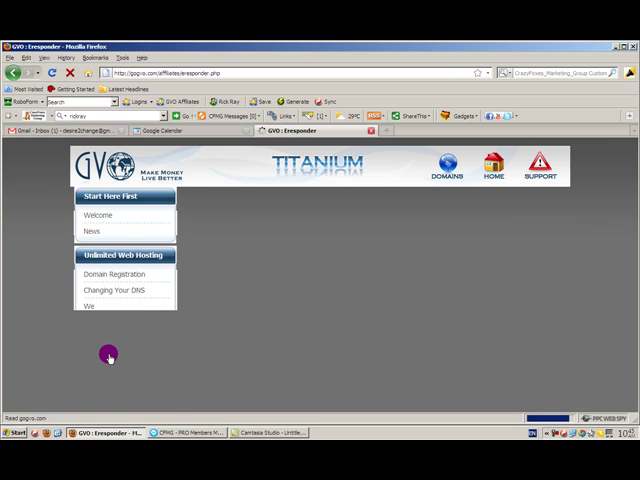
Scroll through the Campaigns Statistics page listing figures for four campaigns.
scroll(down, 3)
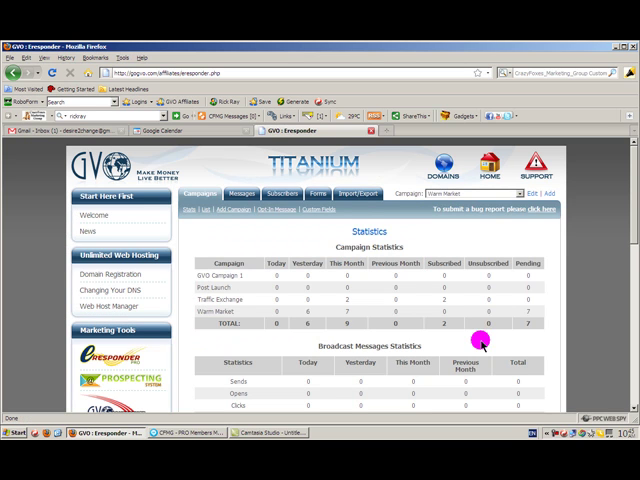
mouse_move(352, 218)
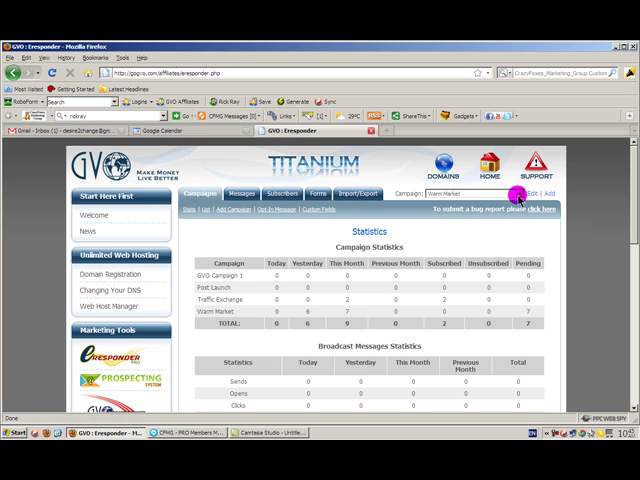
Edit the Warm Market campaign to reach its Opt-In Message fields.
click(517, 194)
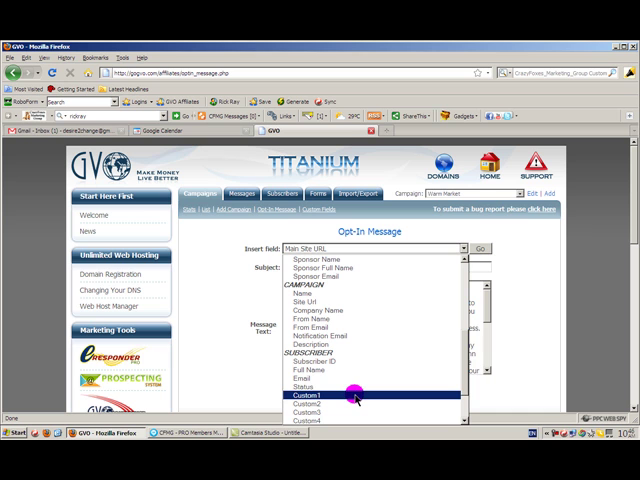
Insert Custom1 into the opt-in subject, review the message text, and recheck field options.
click(299, 398)
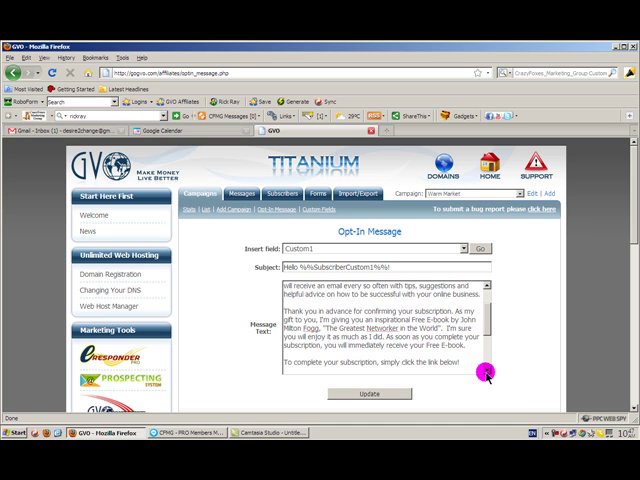
scroll(down, 3)
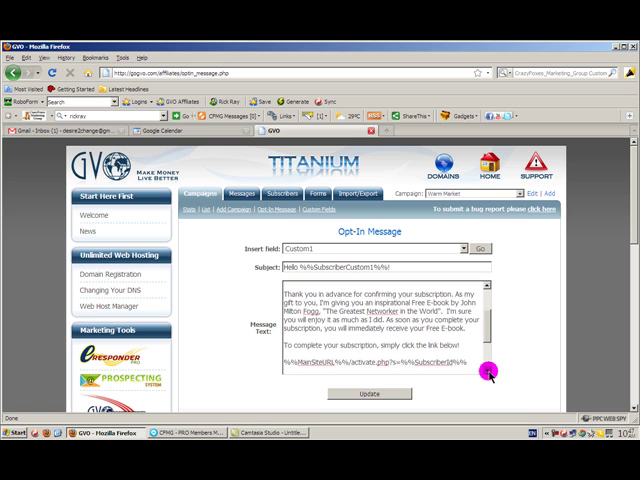
scroll(down, 3)
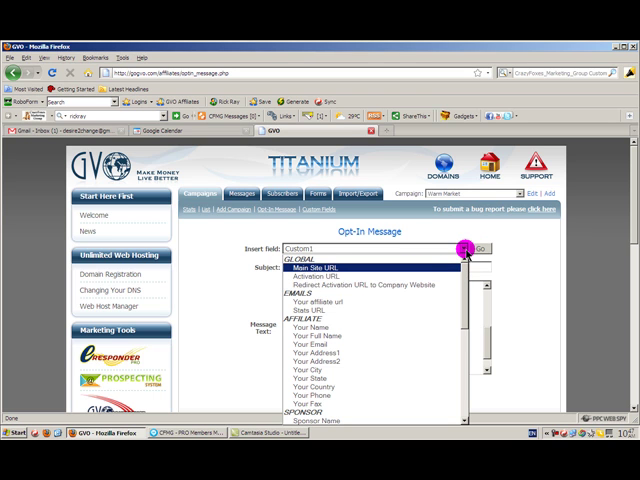
click(464, 248)
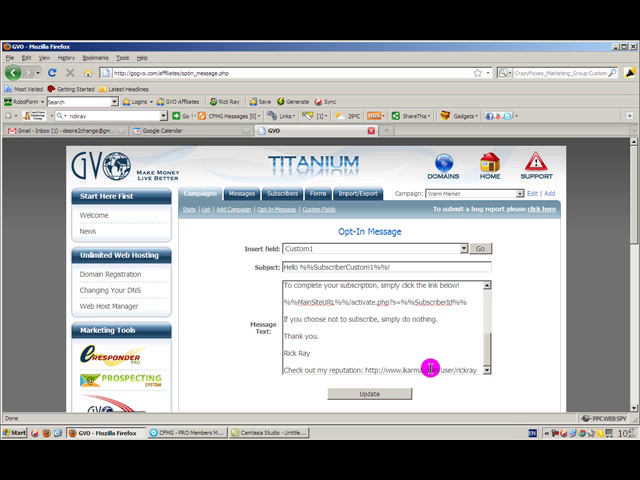
mouse_move(420, 368)
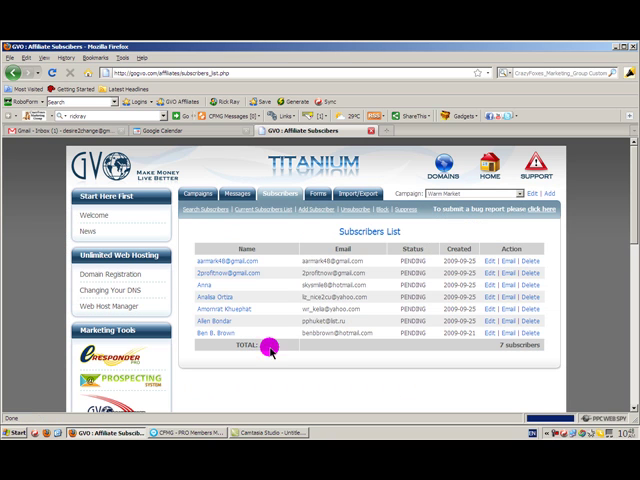
mouse_move(345, 276)
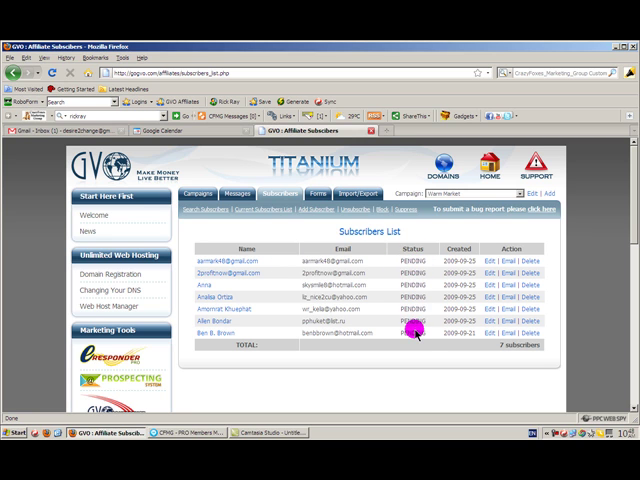
mouse_move(417, 278)
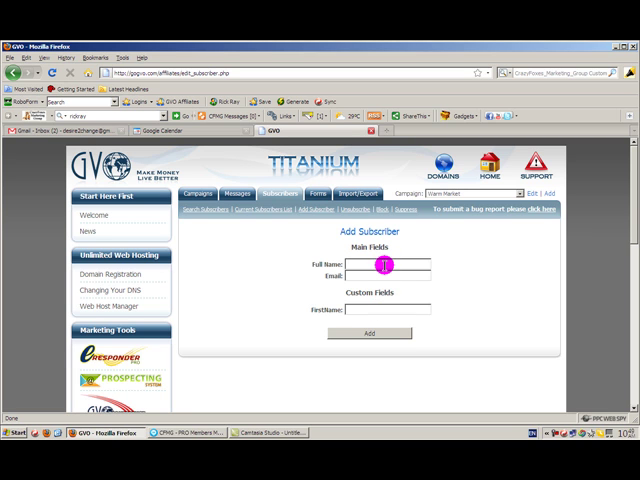
text(Johnny Chew)
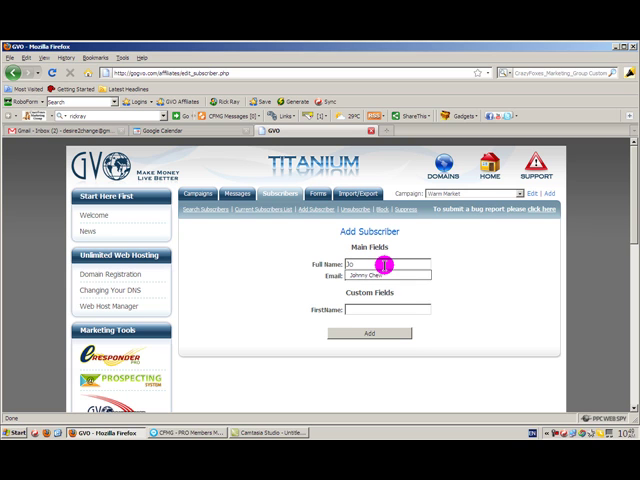
text(Johnny Chew)
click(388, 275)
text(des)
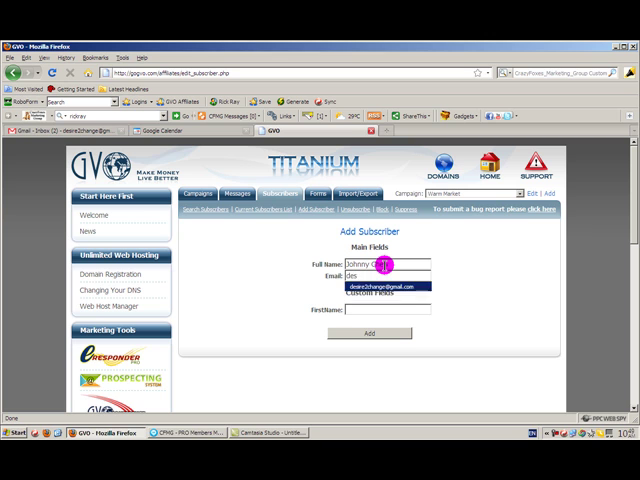
click(385, 287)
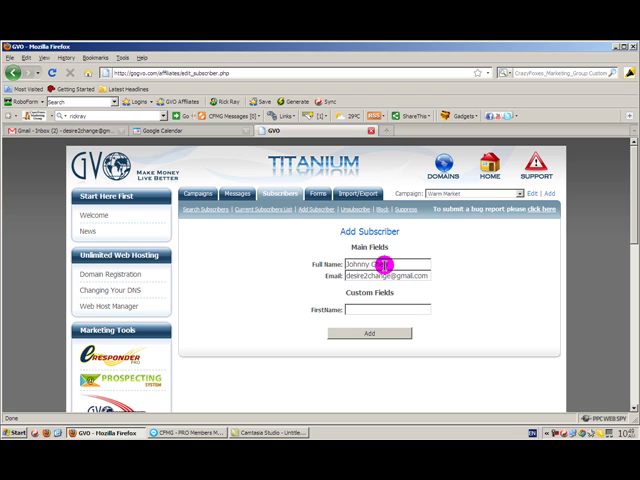
text(Johnny)
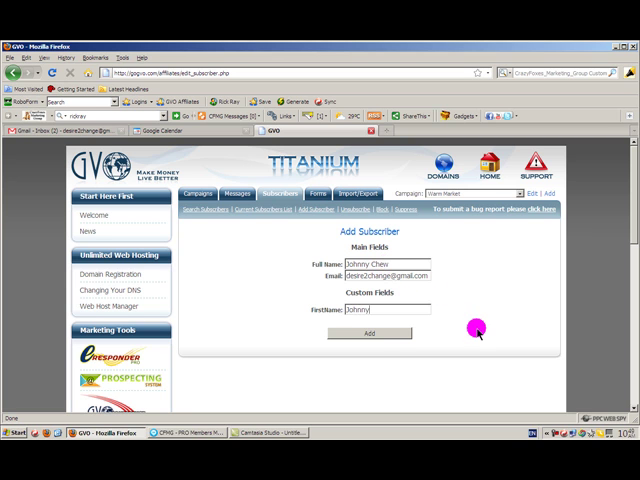
click(368, 333)
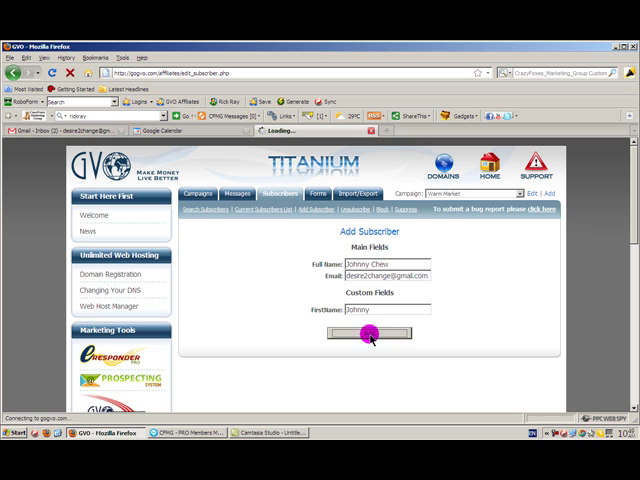
click(369, 333)
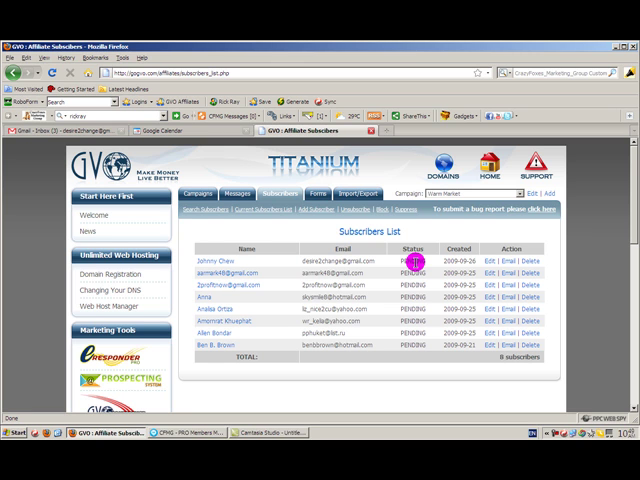
mouse_move(258, 227)
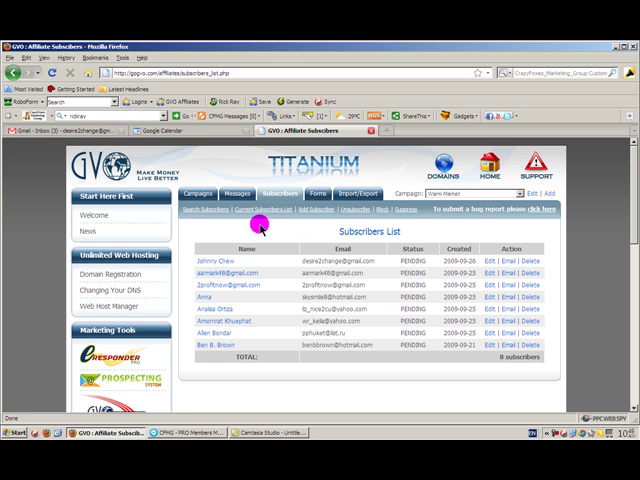
mouse_move(85, 133)
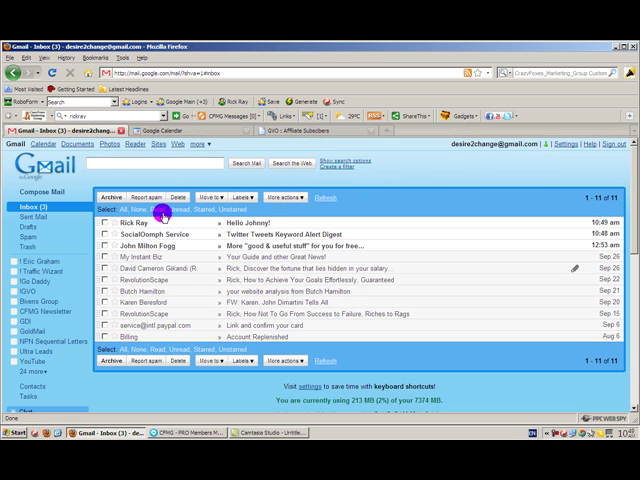
mouse_move(148, 224)
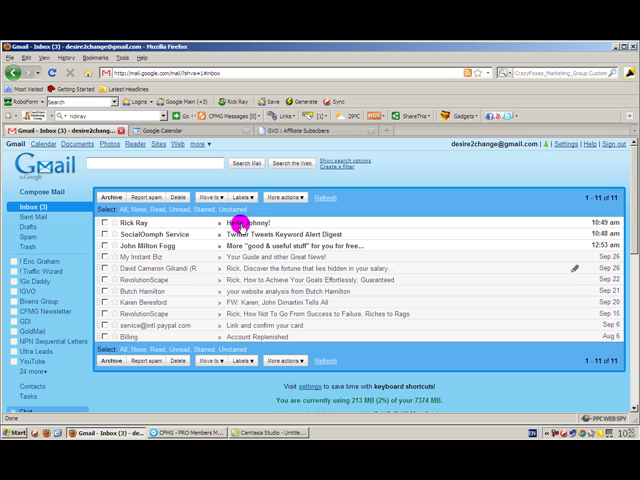
Open the 'Hello Johnny!' confirmation email in the Gmail inbox.
click(250, 211)
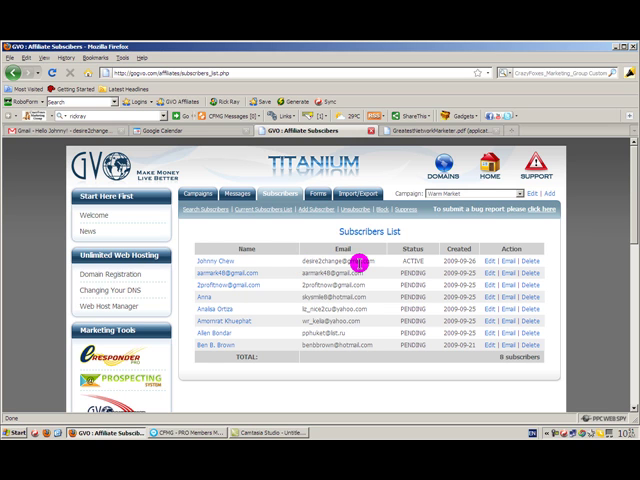
Go to Import/Export to reach Warm Market's Import Subscribers page.
click(352, 193)
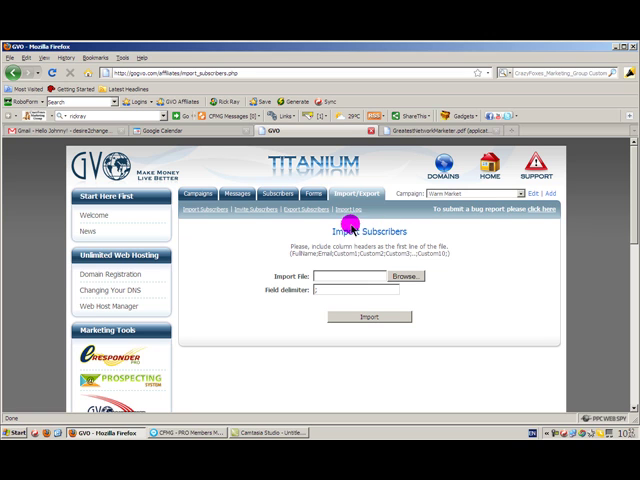
mouse_move(411, 305)
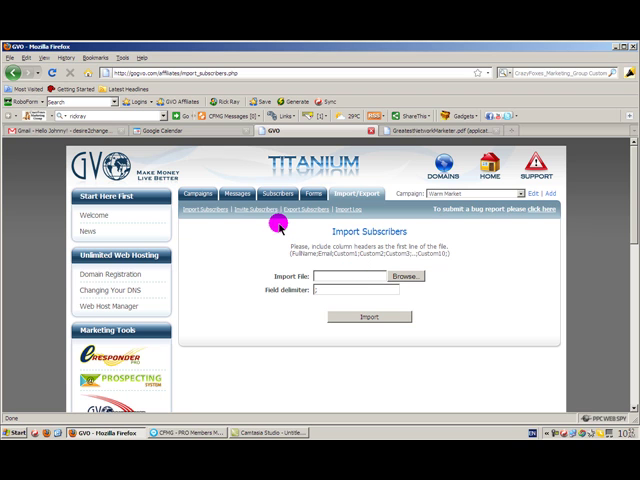
mouse_move(278, 223)
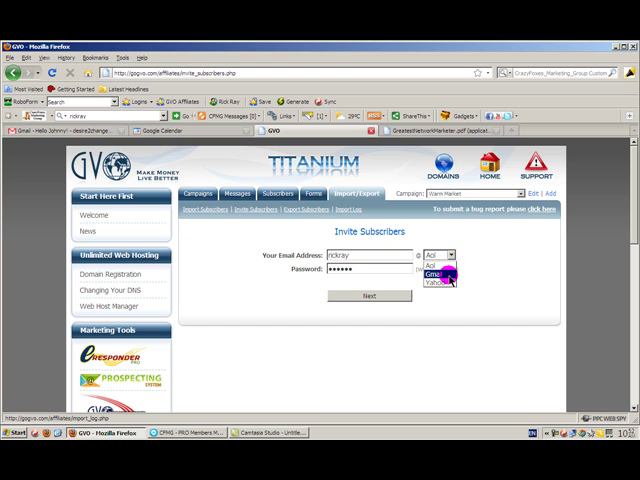
Choose Gmail as the invite provider and enter the account credentials.
click(448, 276)
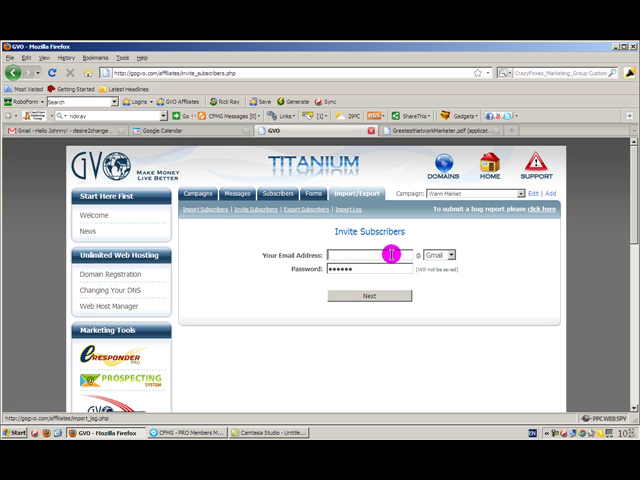
text(desi)
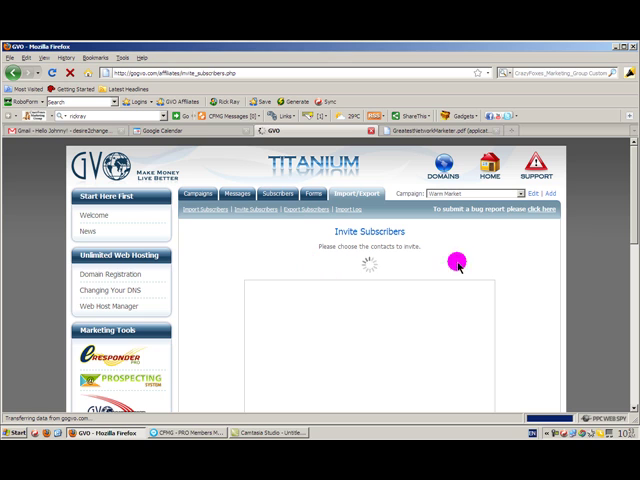
mouse_move(547, 285)
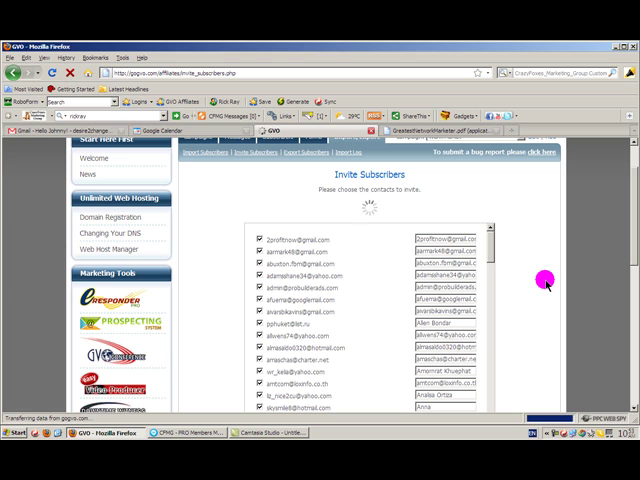
Scroll through the loaded, checked Gmail contacts down to the Invite button.
scroll(down, 3)
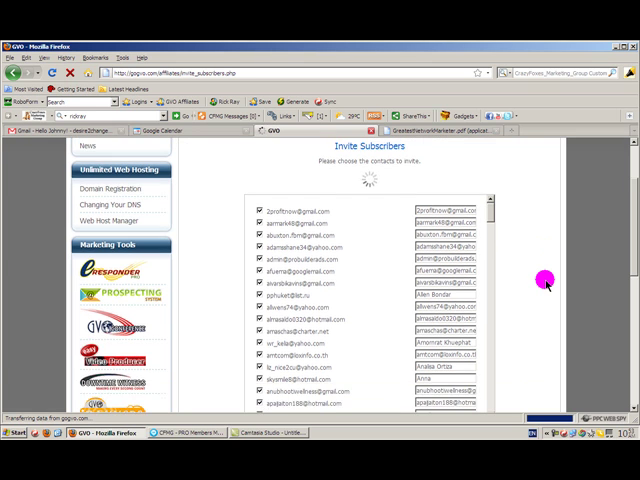
scroll(down, 3)
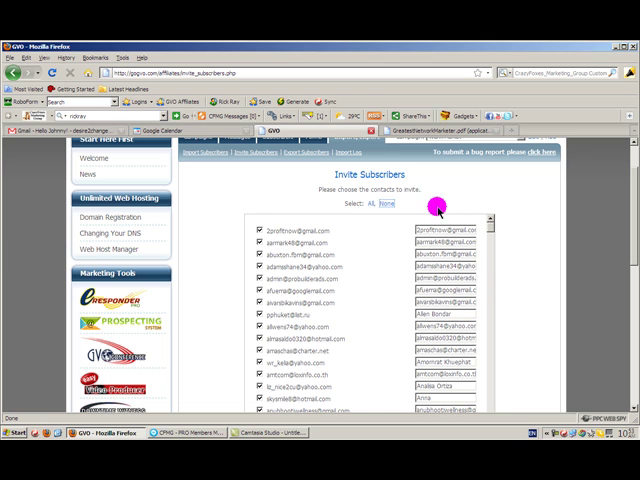
scroll(down, 3)
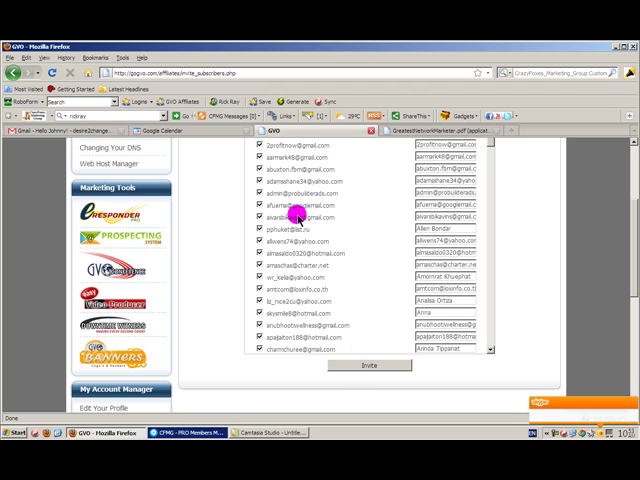
scroll(up, 3)
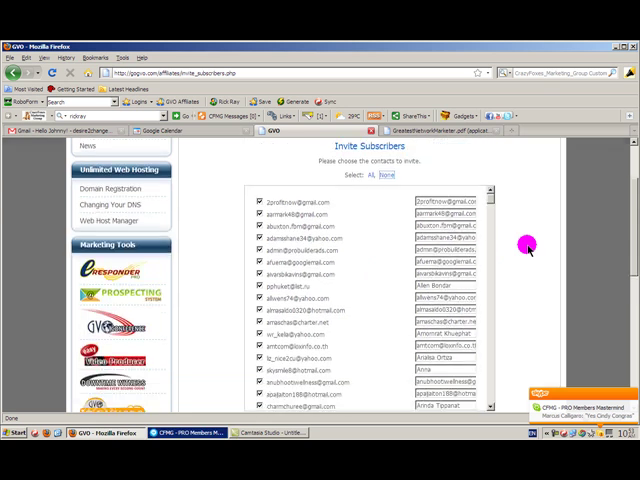